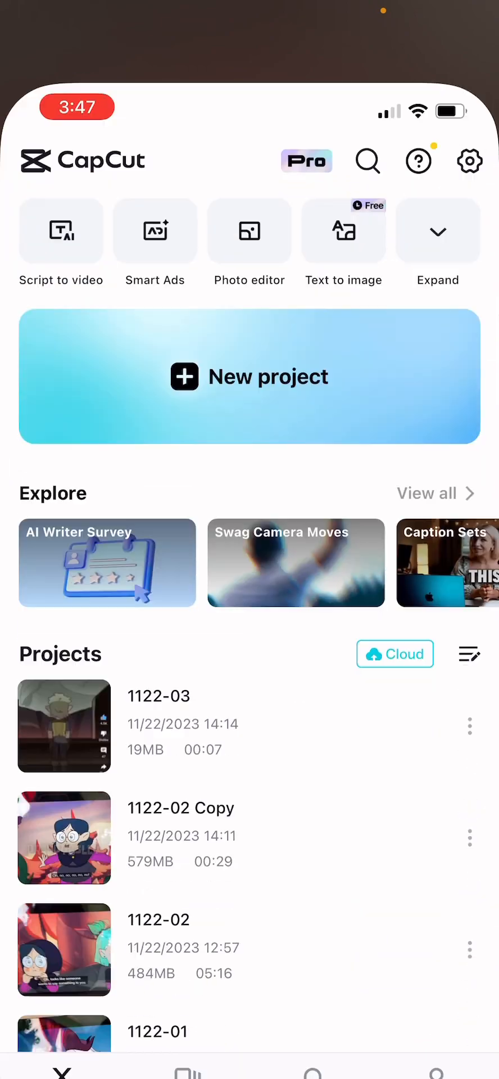
Find the duplicated Copy project in the list and bring it into the editor.
scroll(down, 3)
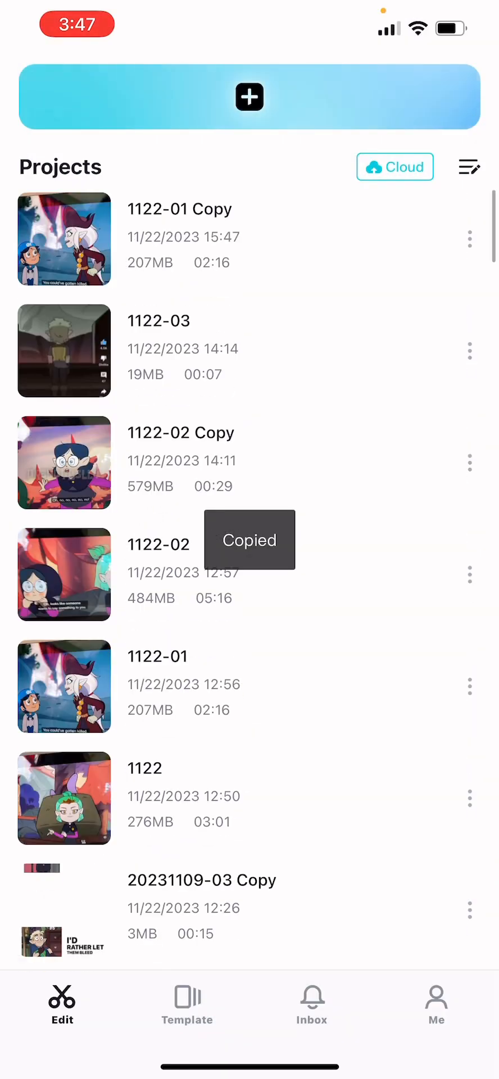
click(64, 238)
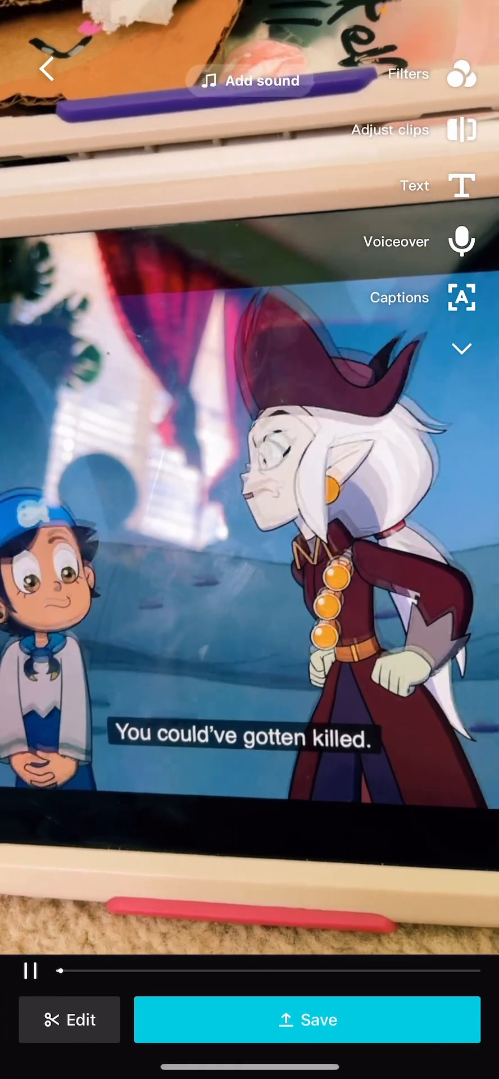
click(307, 1019)
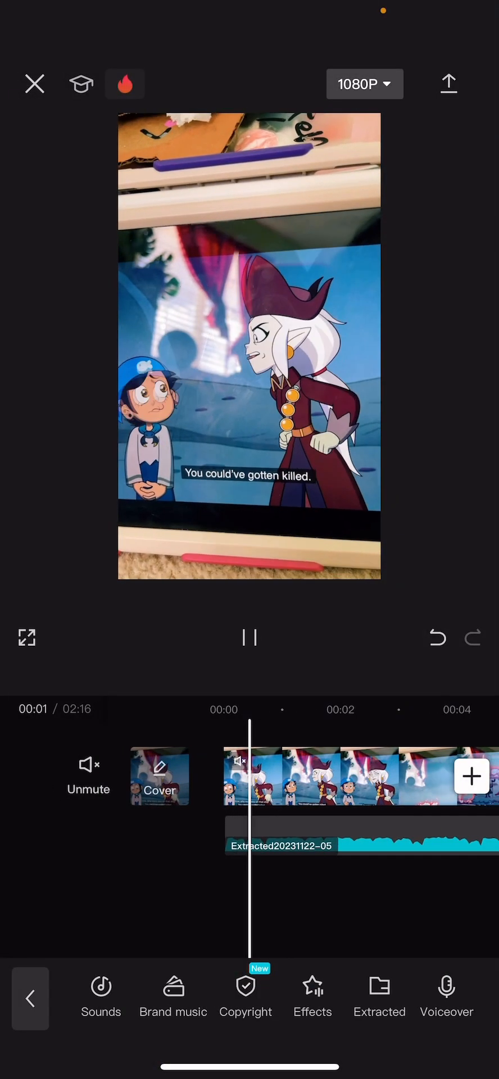
Scrub the timeline and select the opening clip and the extracted audio track.
click(250, 637)
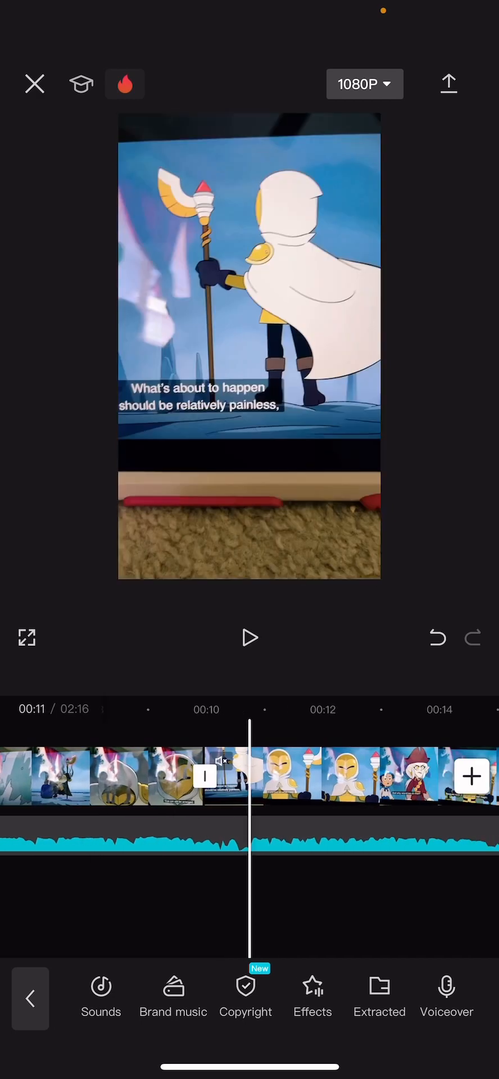
click(249, 637)
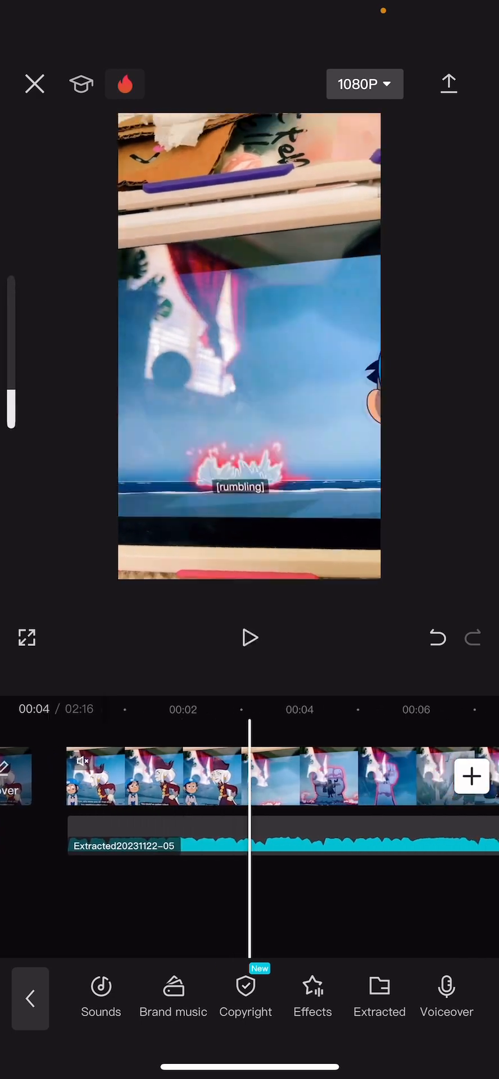
click(249, 637)
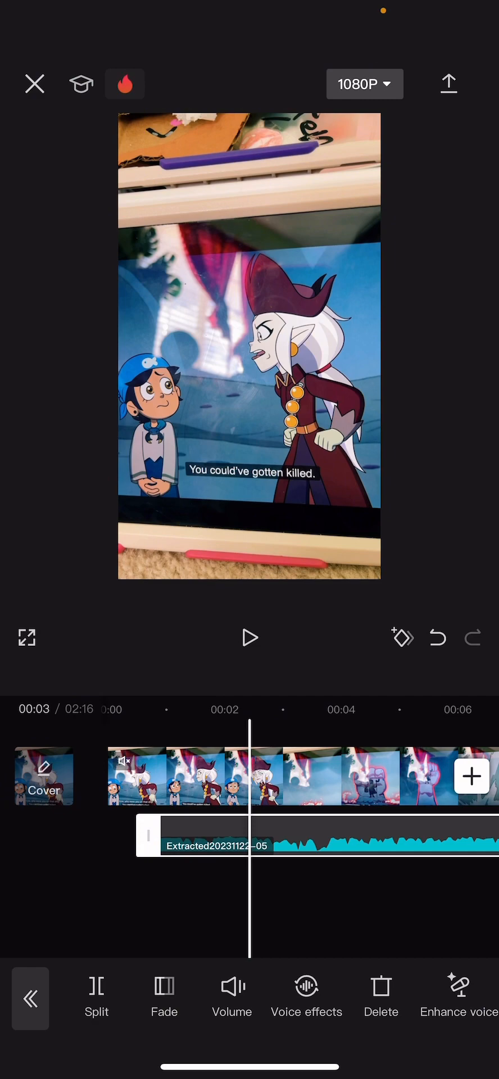
click(249, 637)
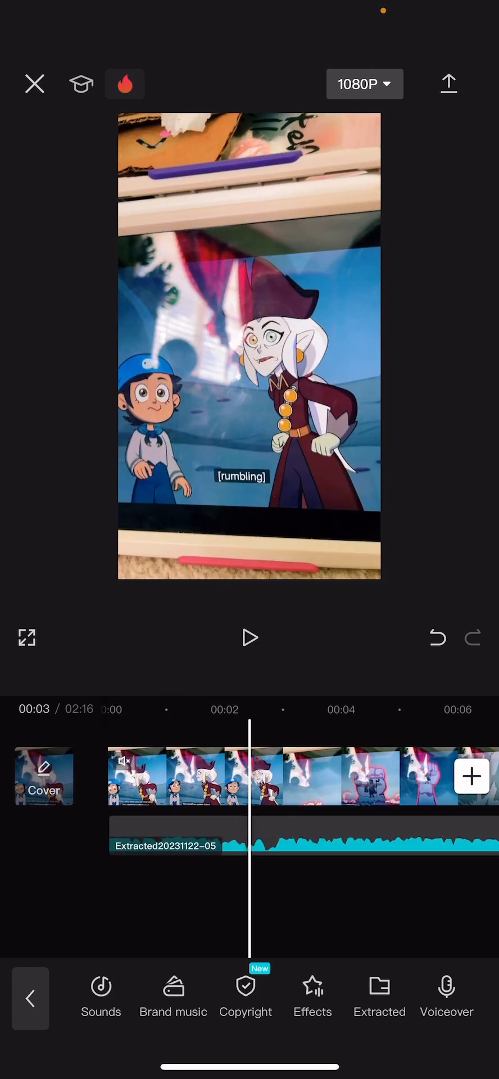
click(249, 636)
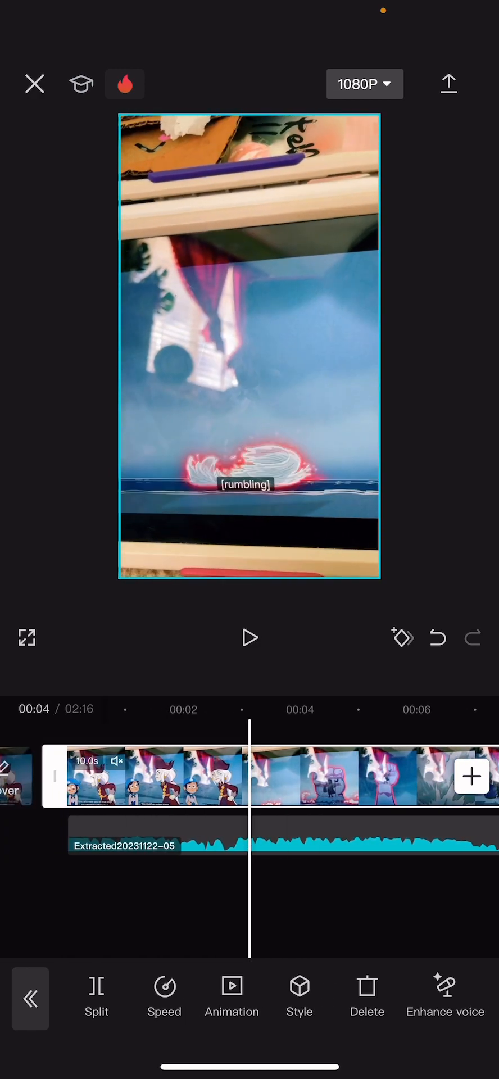
Slow the opening clip to 0.4x (1.9s to 4.8s) with a Make it smoother quality applied.
click(250, 636)
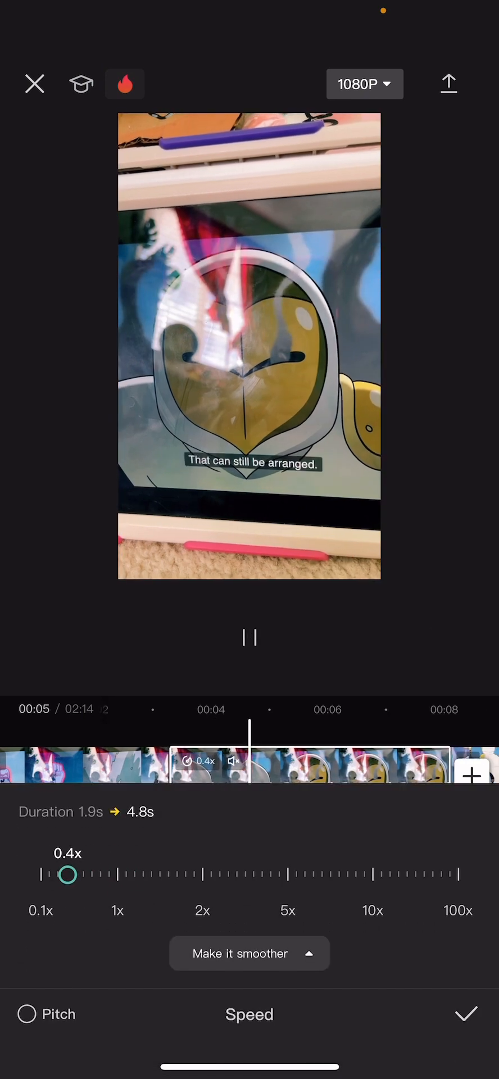
click(250, 952)
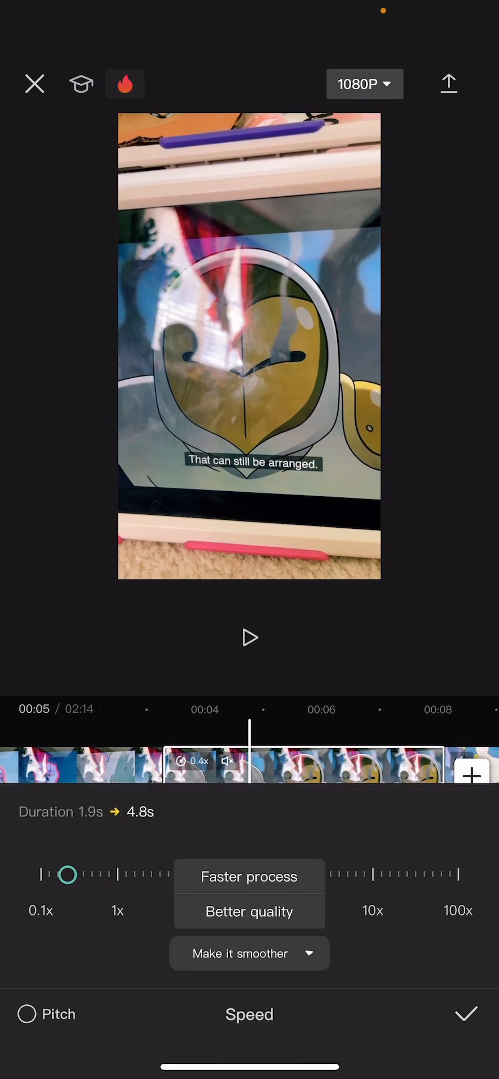
click(467, 1014)
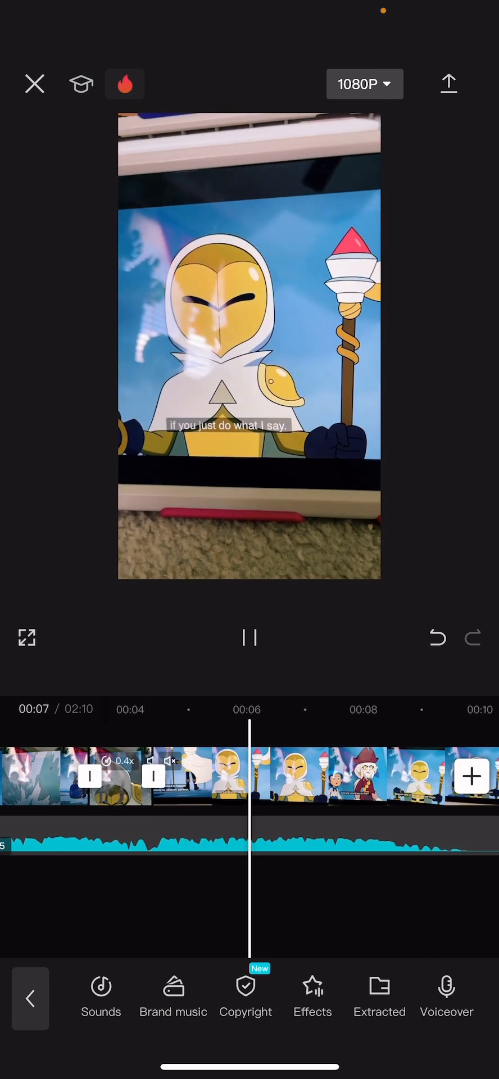
Delete the trailing footage, undoing a wrong delete, so the edit runs about 11 seconds.
click(249, 637)
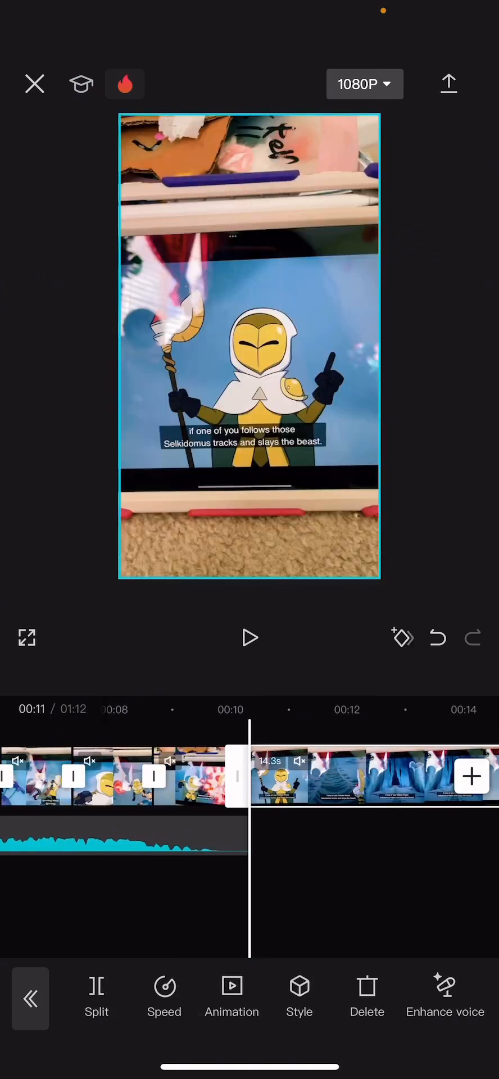
click(366, 994)
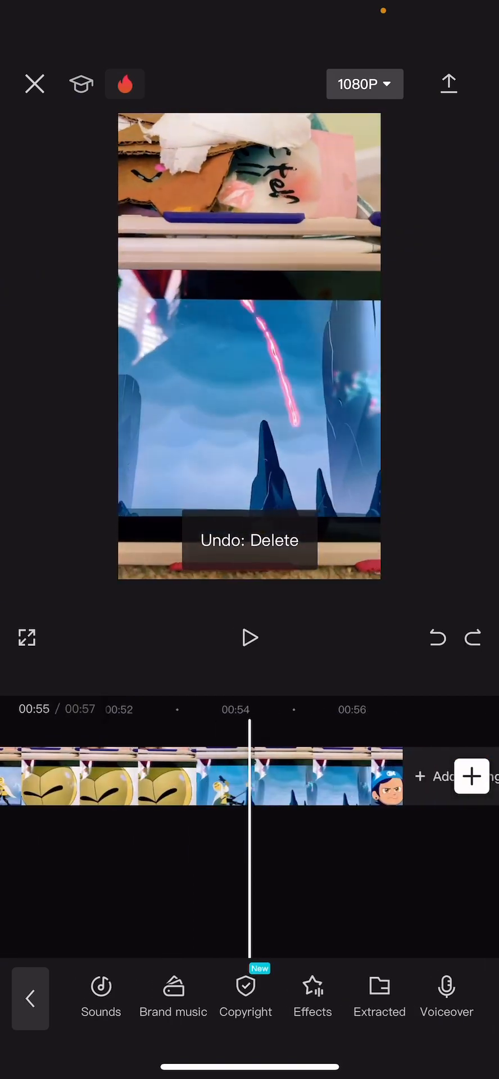
click(250, 636)
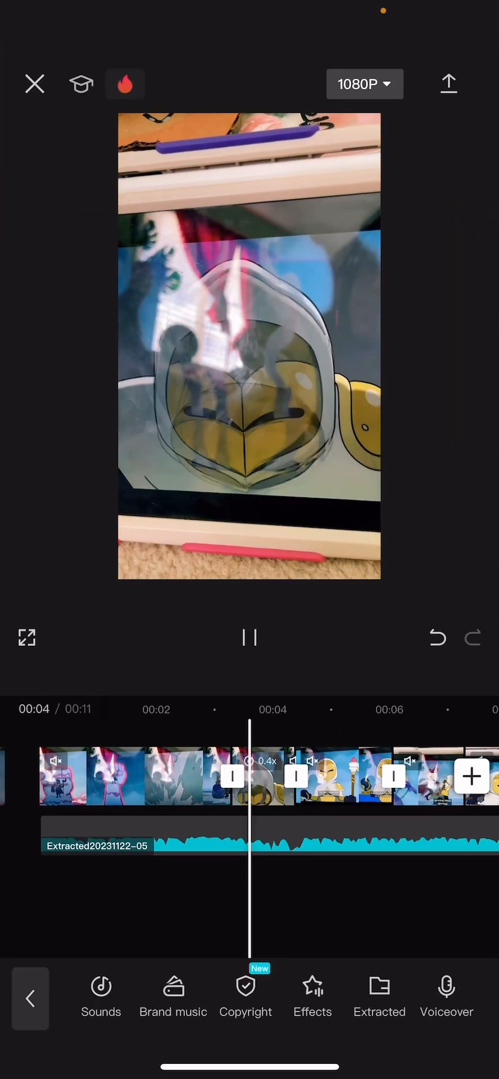
Add a transition at the junction between the two clips.
click(232, 776)
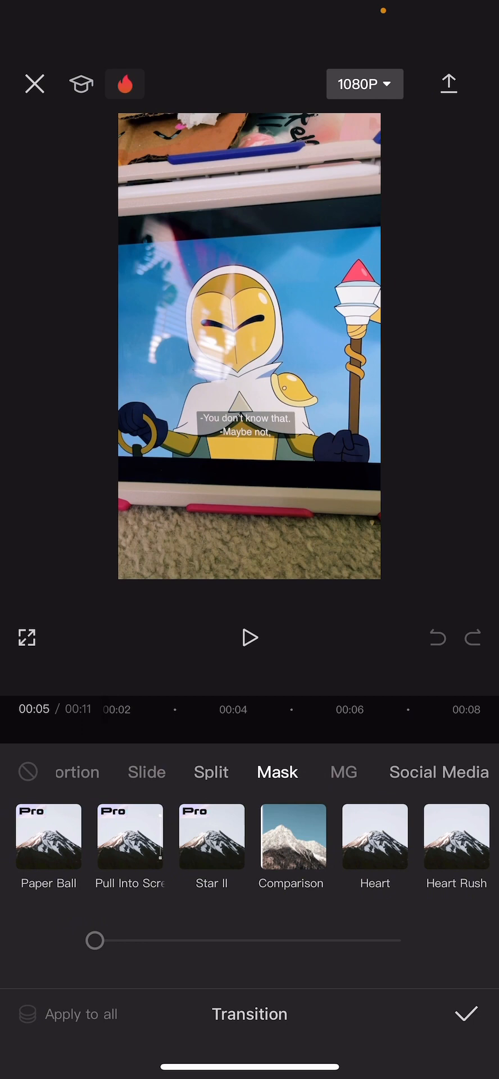
click(290, 836)
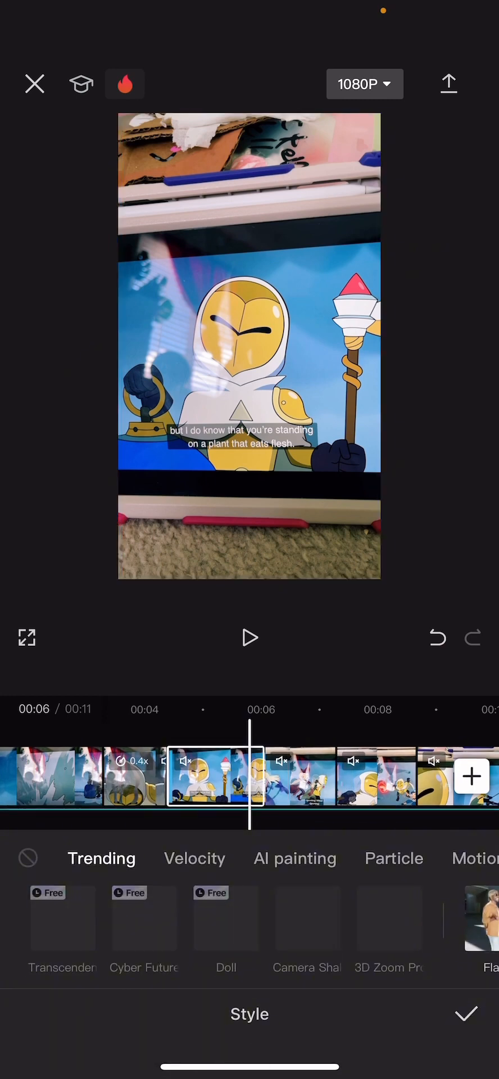
Apply the Flash velocity style to the clip and start adding a text overlay.
click(194, 858)
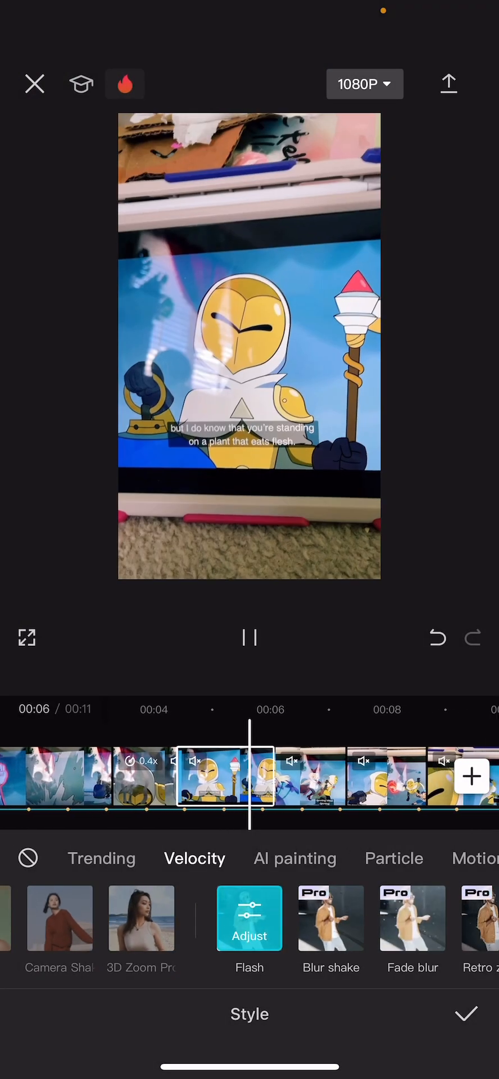
click(249, 636)
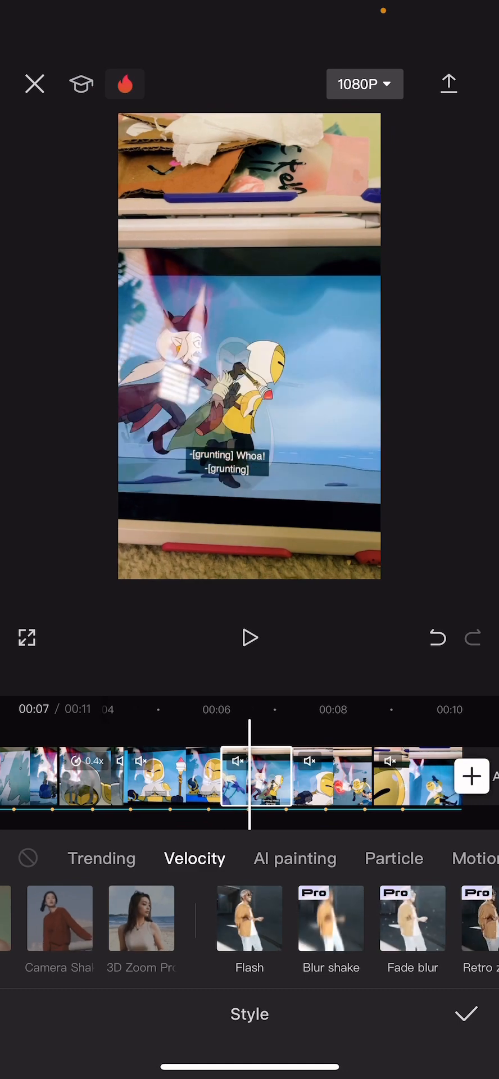
click(250, 918)
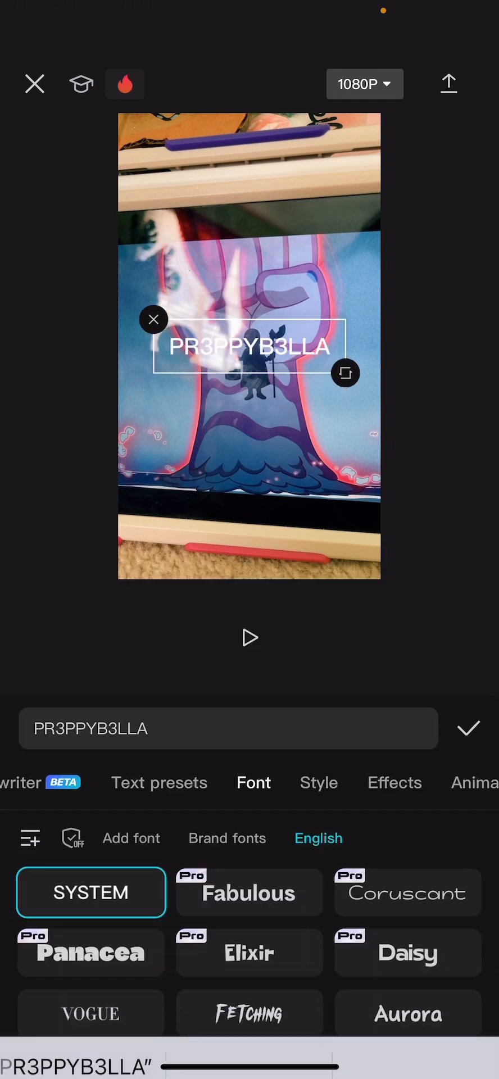
Give the PR3PPYB3LLA watermark the Elixir font with a white glow.
click(249, 952)
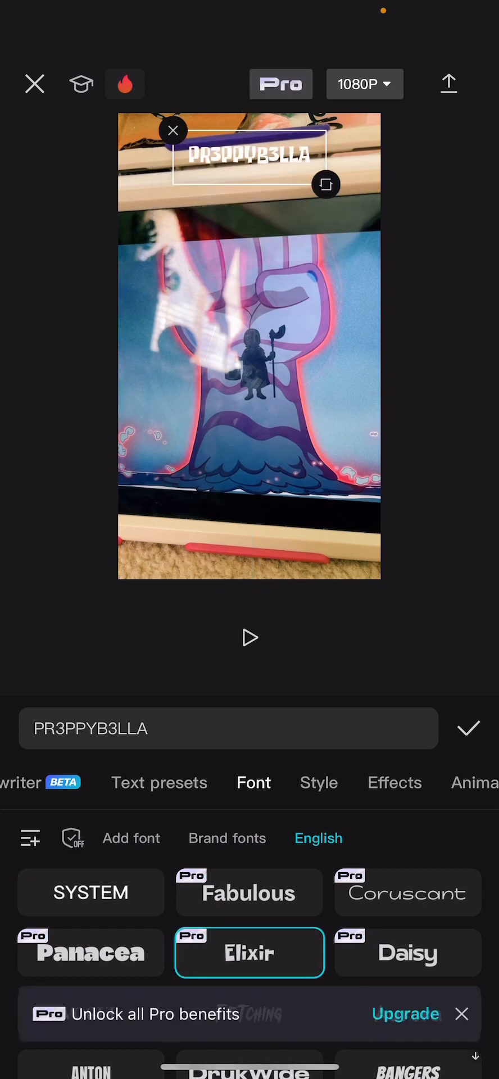
click(253, 782)
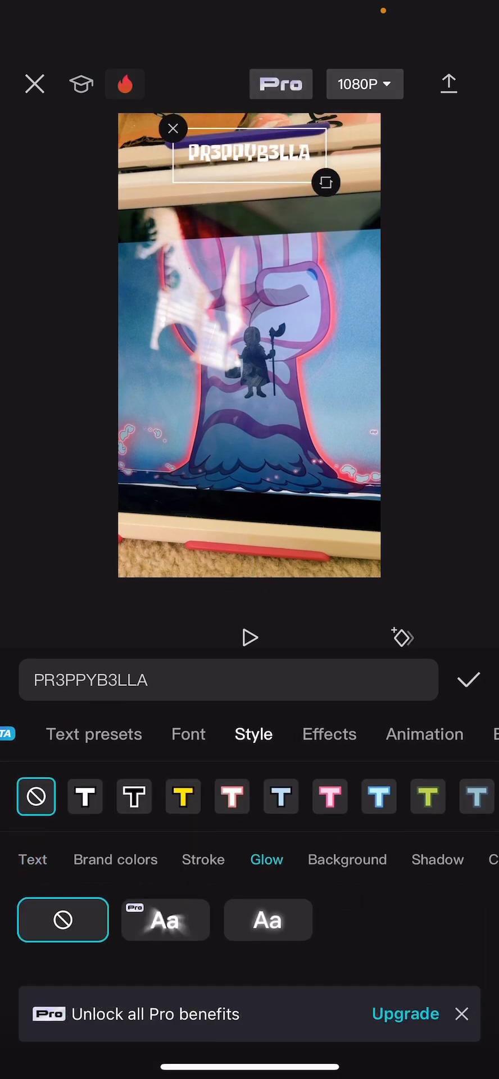
click(267, 920)
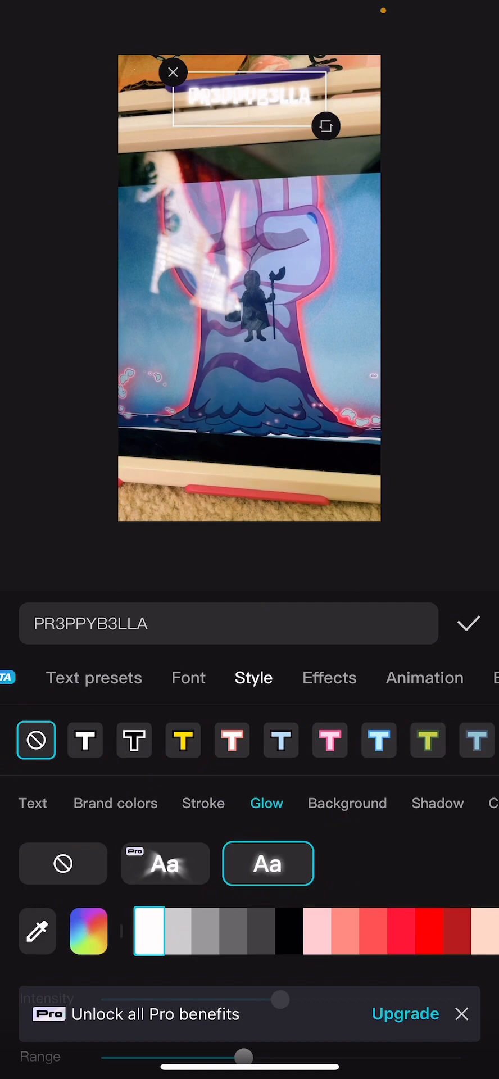
click(468, 624)
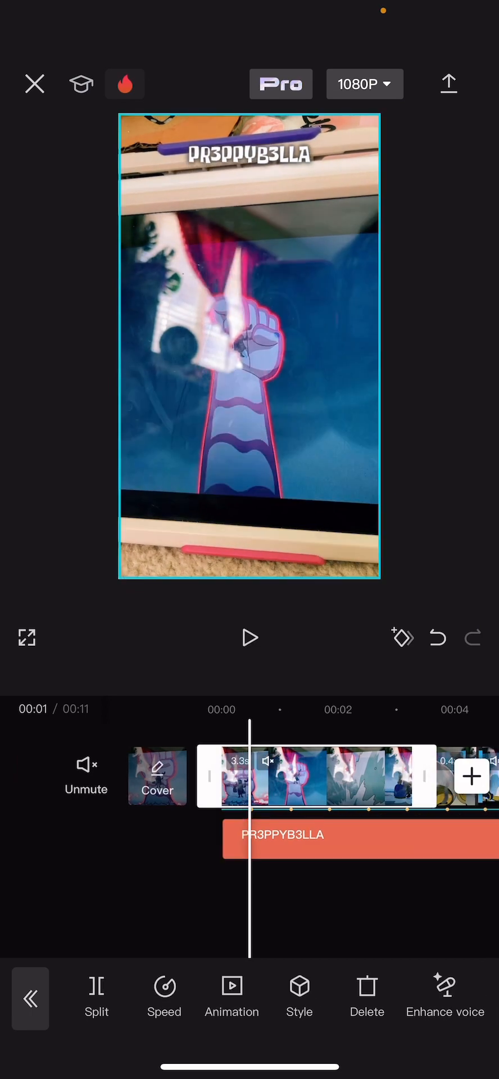
Select a later clip and browse its In entrance animations, confirming the choice.
click(231, 998)
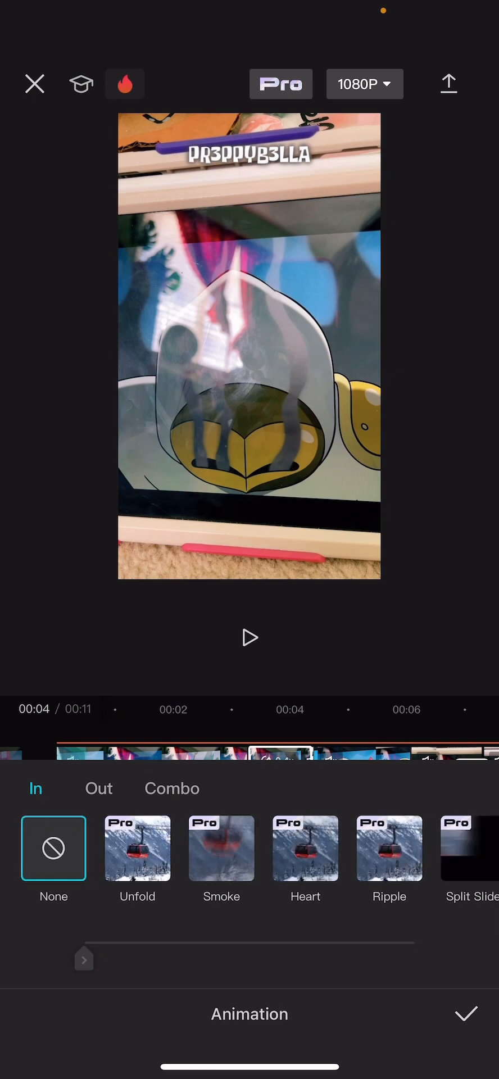
click(249, 637)
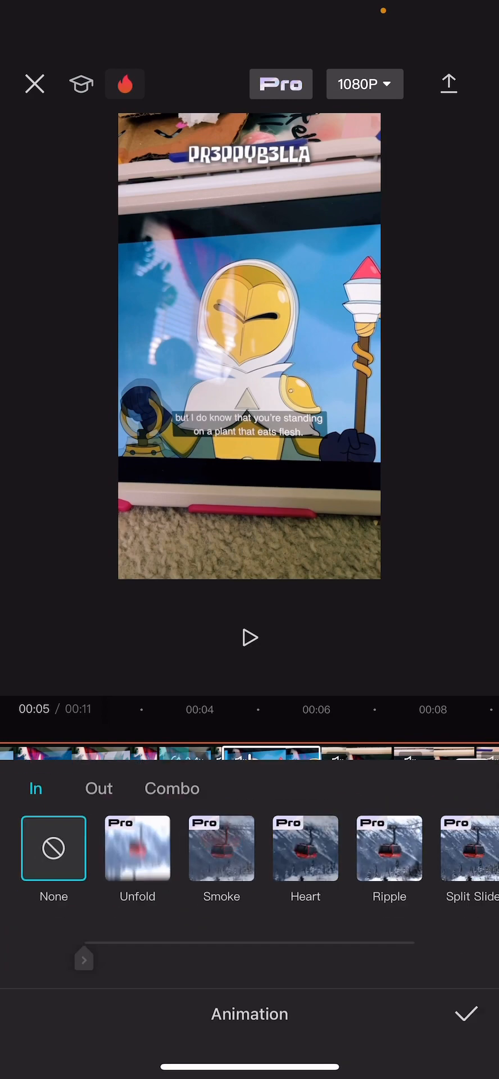
click(467, 1013)
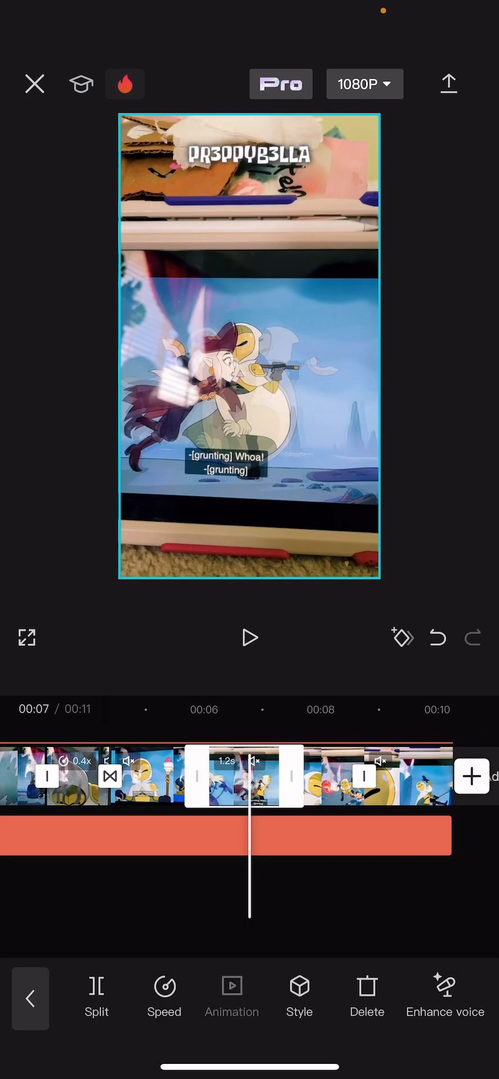
click(232, 994)
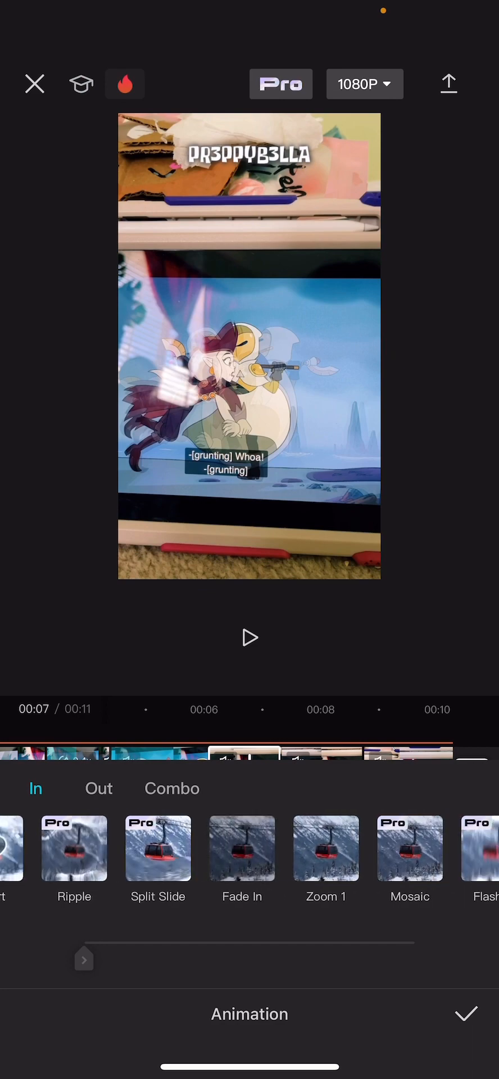
click(466, 1012)
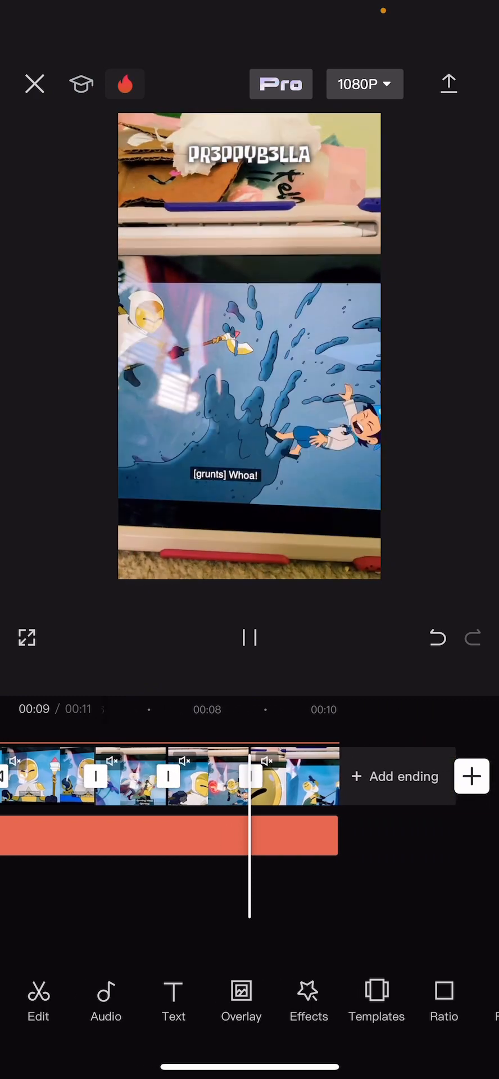
Watch the finished watermarked edit in fullscreen from the start.
click(26, 637)
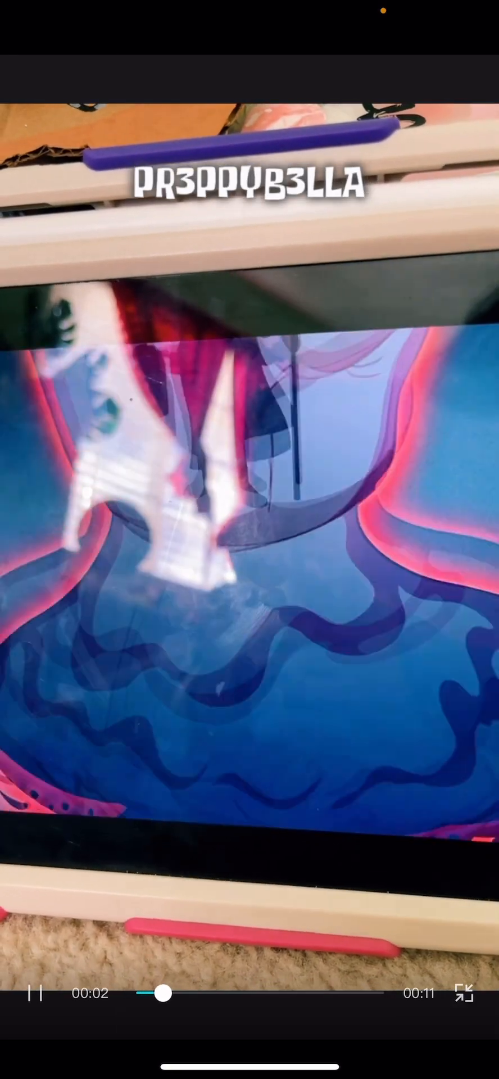